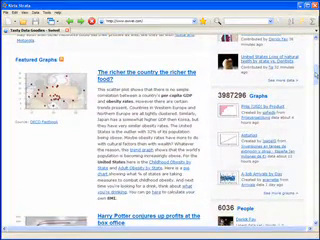
Scroll down through the Digg Entertainment page to browse its listings
scroll("down", 3)
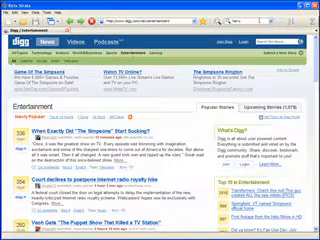
scroll("down", 3)
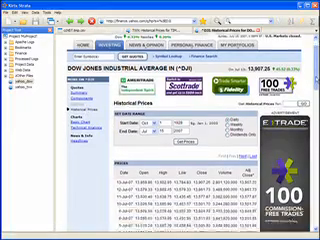
Scroll down the Dow Jones historical prices page to reach the price table
scroll("down", 3)
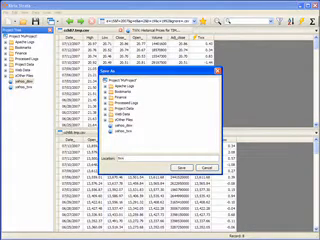
Bring up the chooser listing the project's tables and fields
left_click(204, 174)
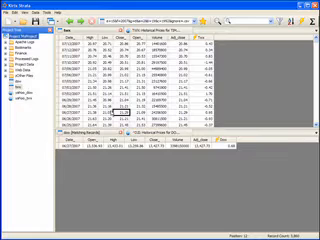
left_click(12, 14)
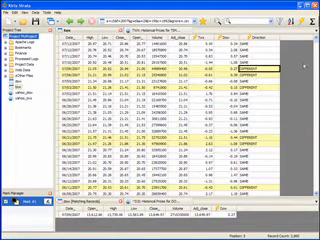
scroll("down", 3)
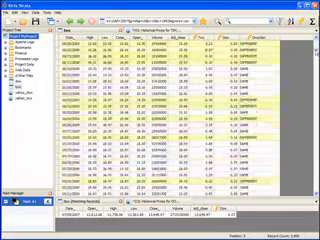